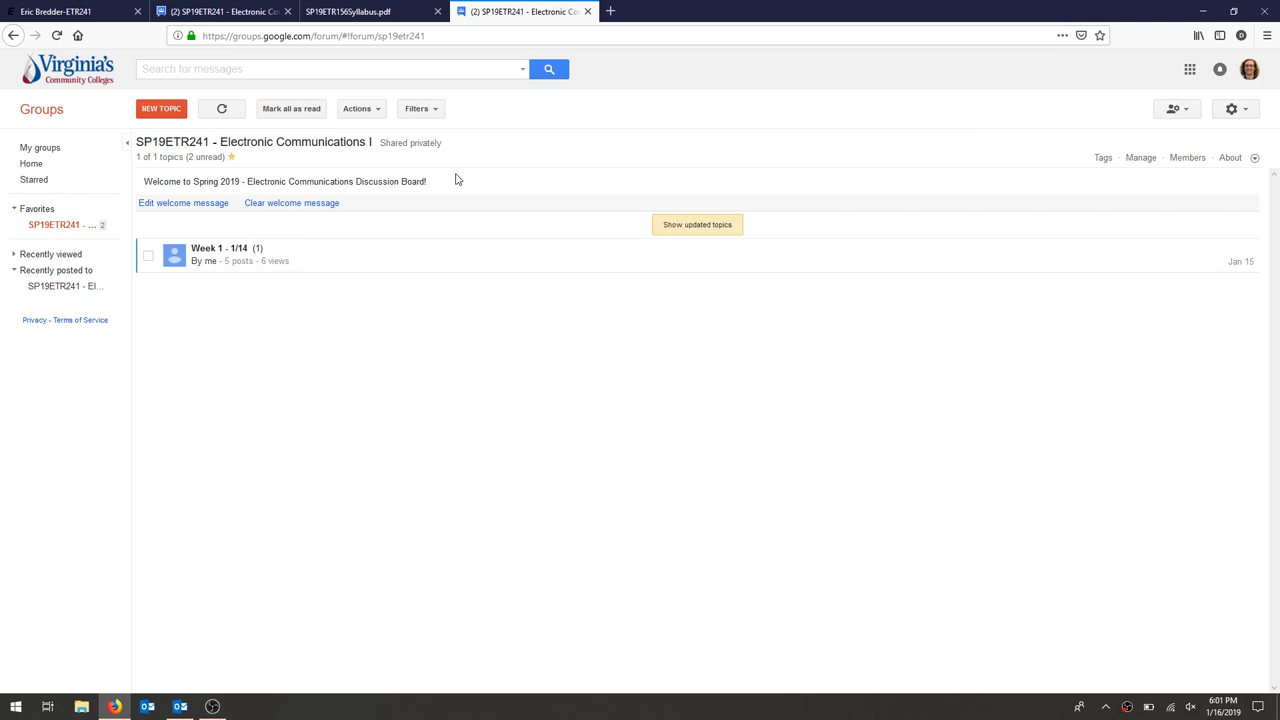
{"action": "mouse_move", "coordinate": [484, 108]}
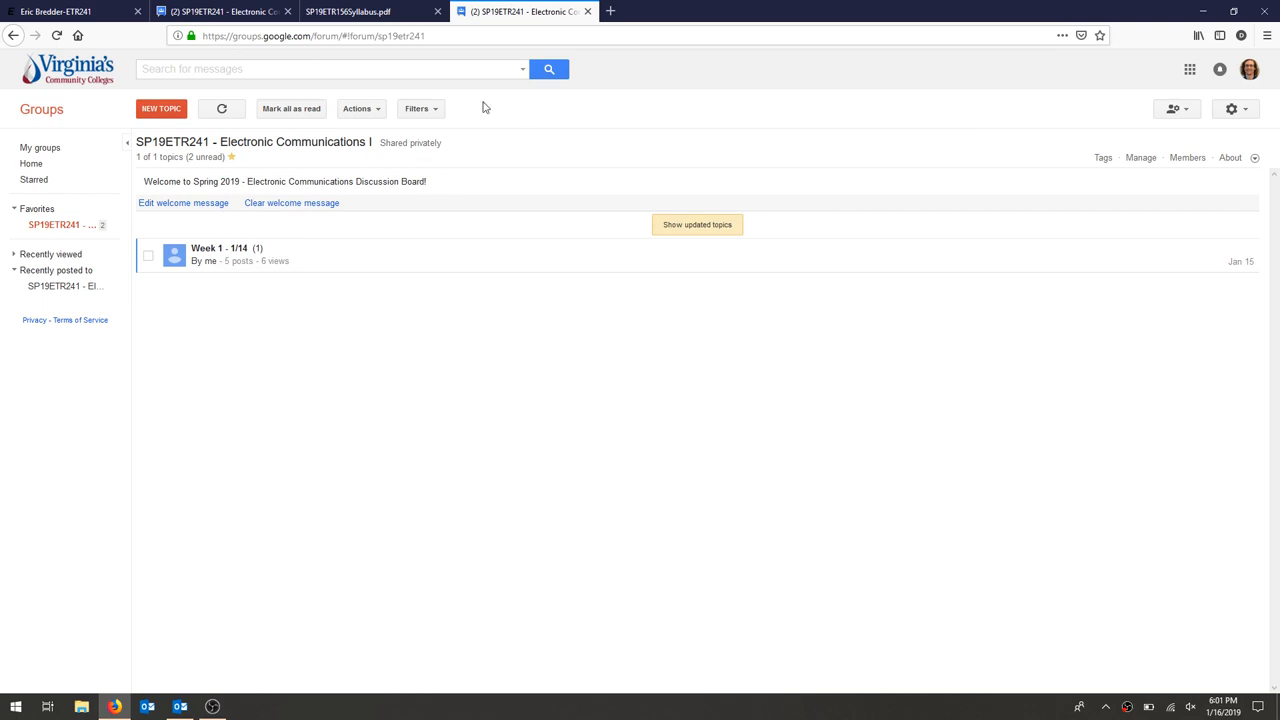
{"action": "mouse_move", "coordinate": [480, 280]}
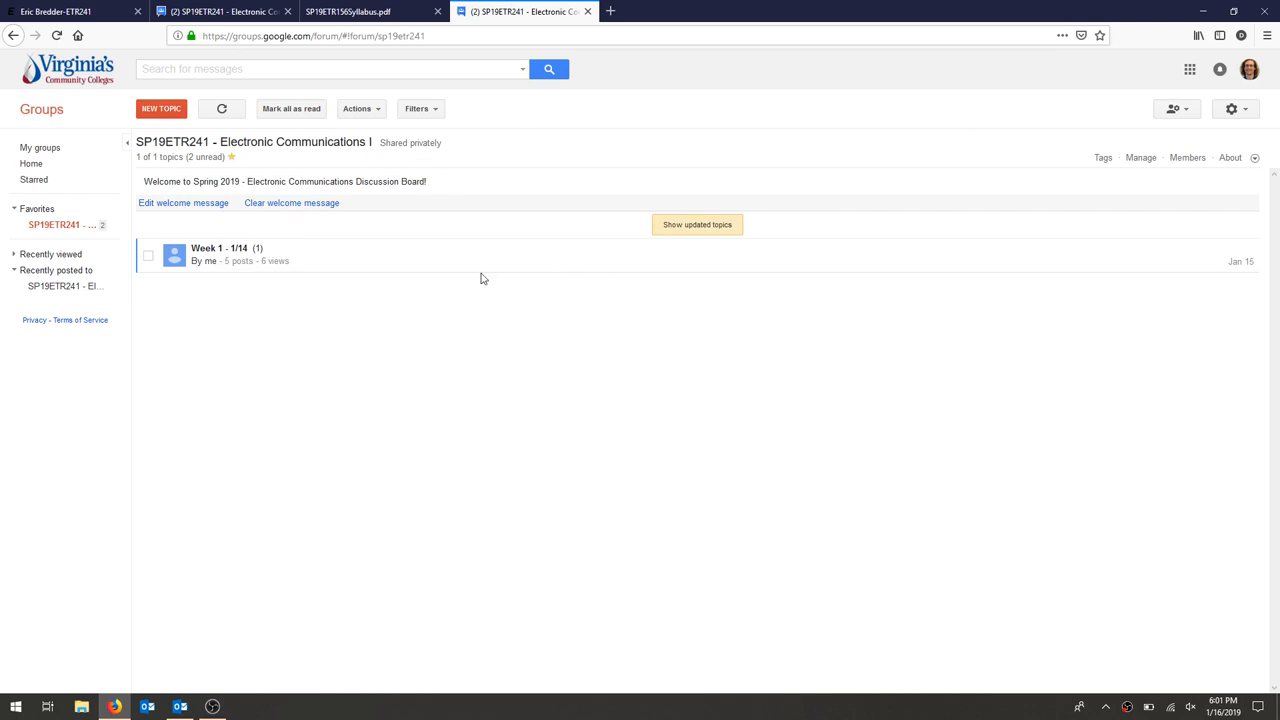
{"action": "mouse_move", "coordinate": [488, 80]}
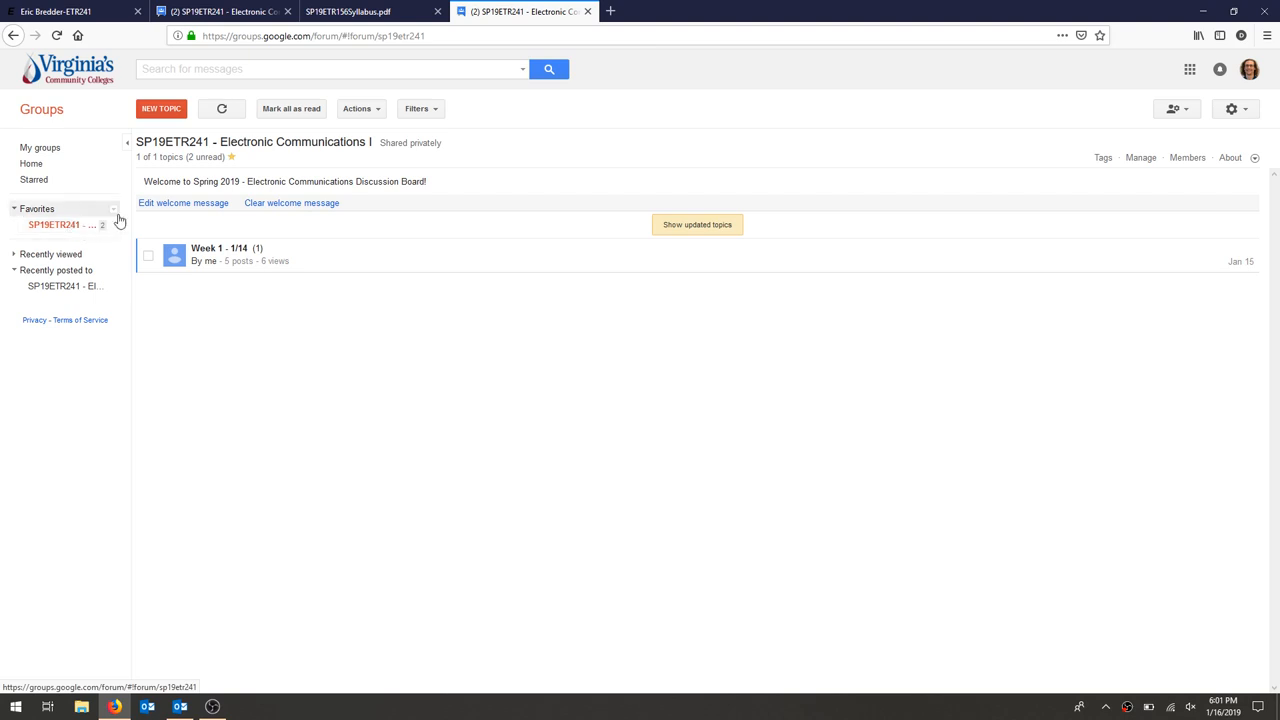
Reload the class forum topics, peek into the Week 1 - 1/14 thread, and return to the refreshed list
{"action": "left_click", "coordinate": [54, 224]}
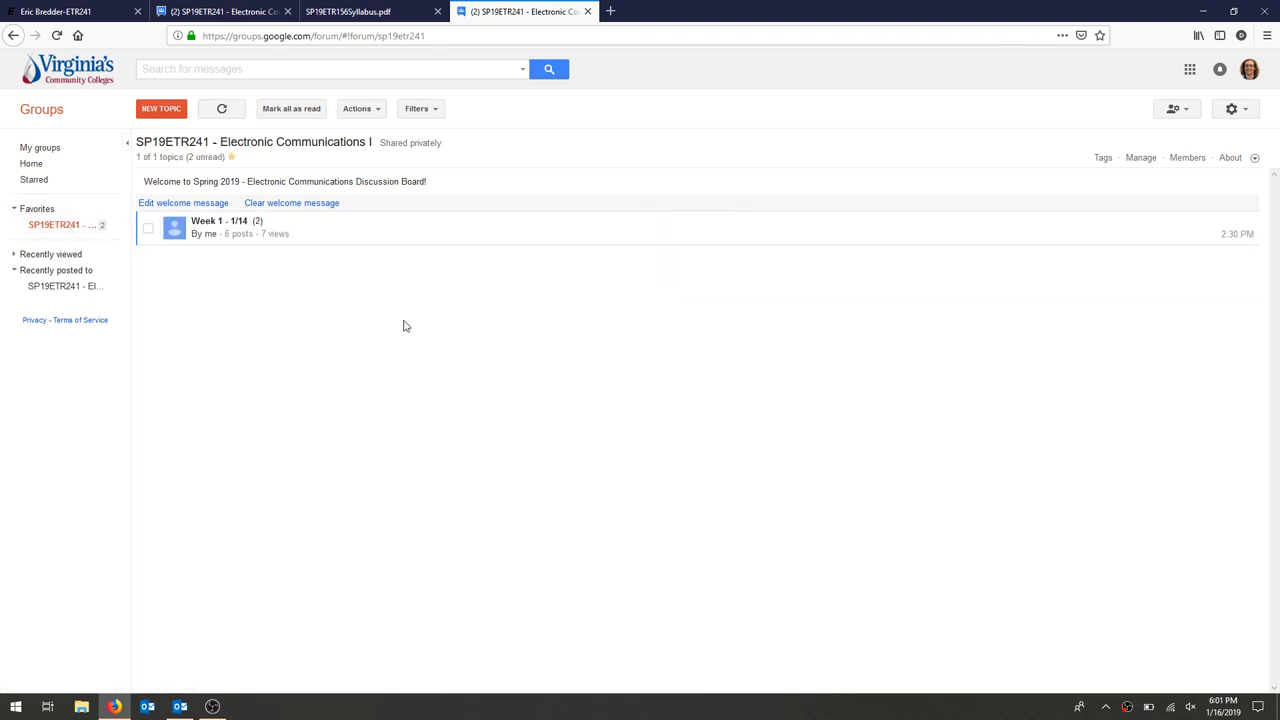
{"action": "mouse_move", "coordinate": [186, 436]}
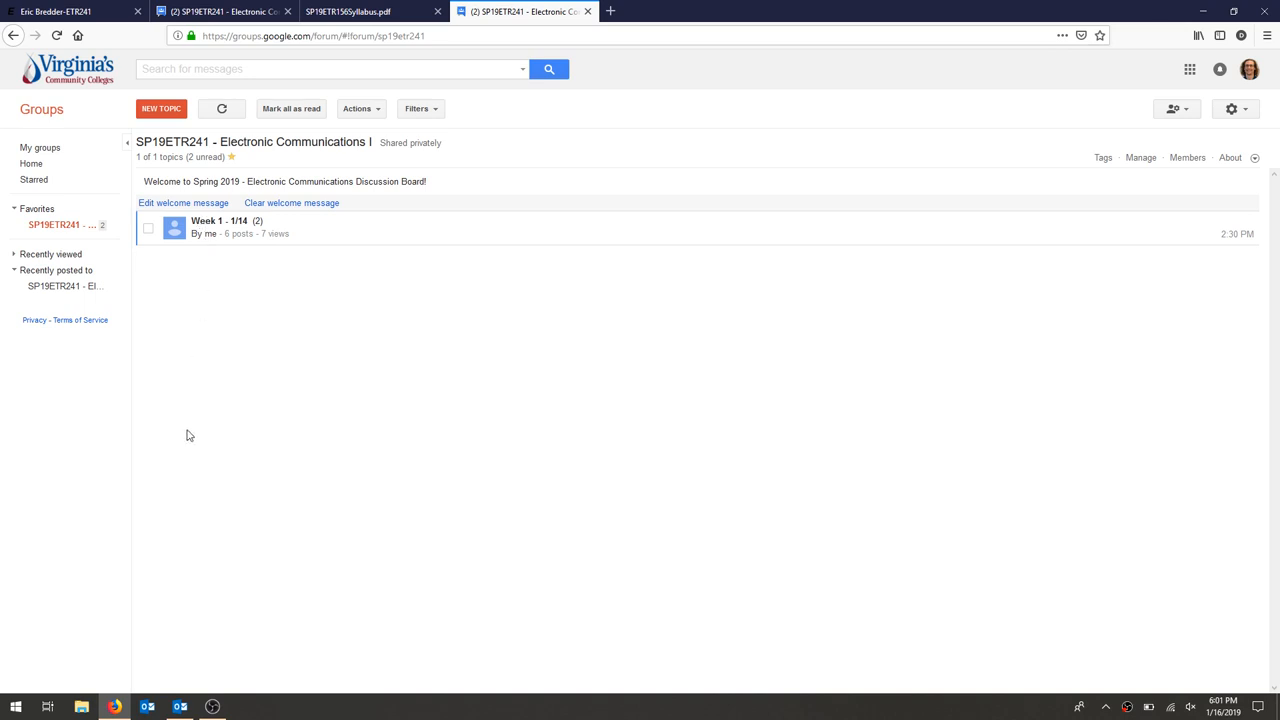
{"action": "mouse_move", "coordinate": [256, 264]}
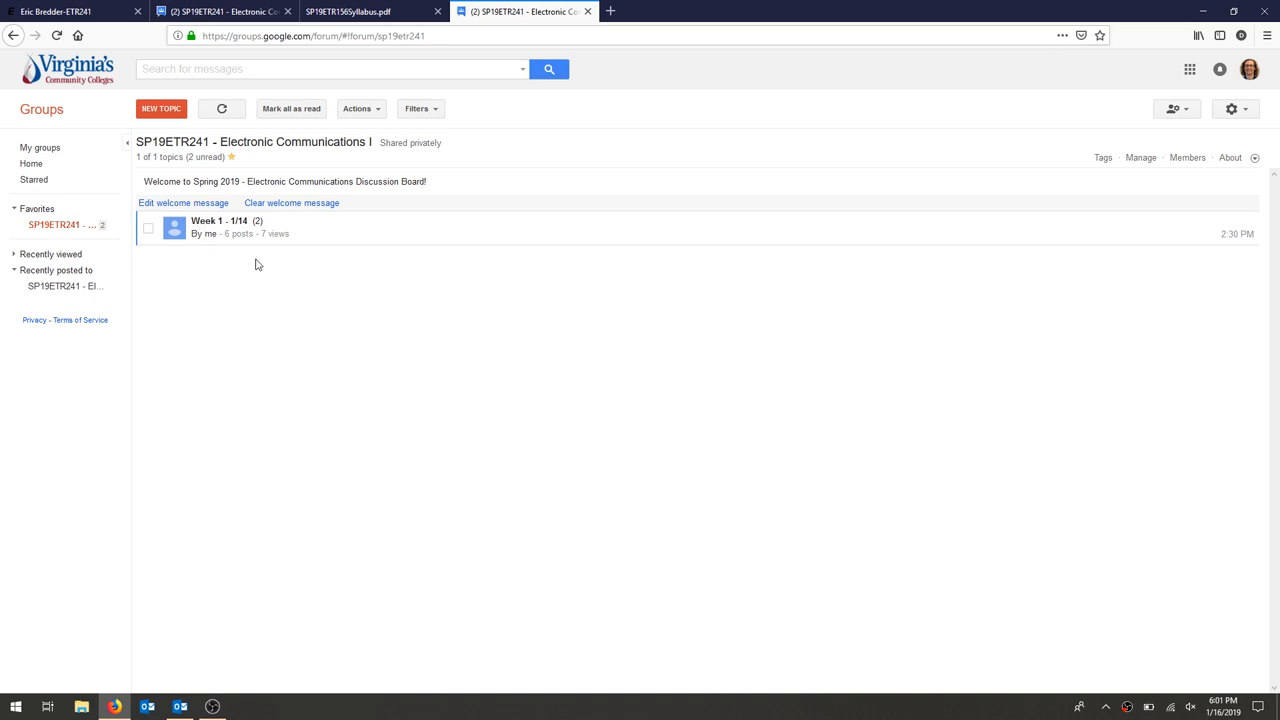
{"action": "left_click", "coordinate": [210, 220]}
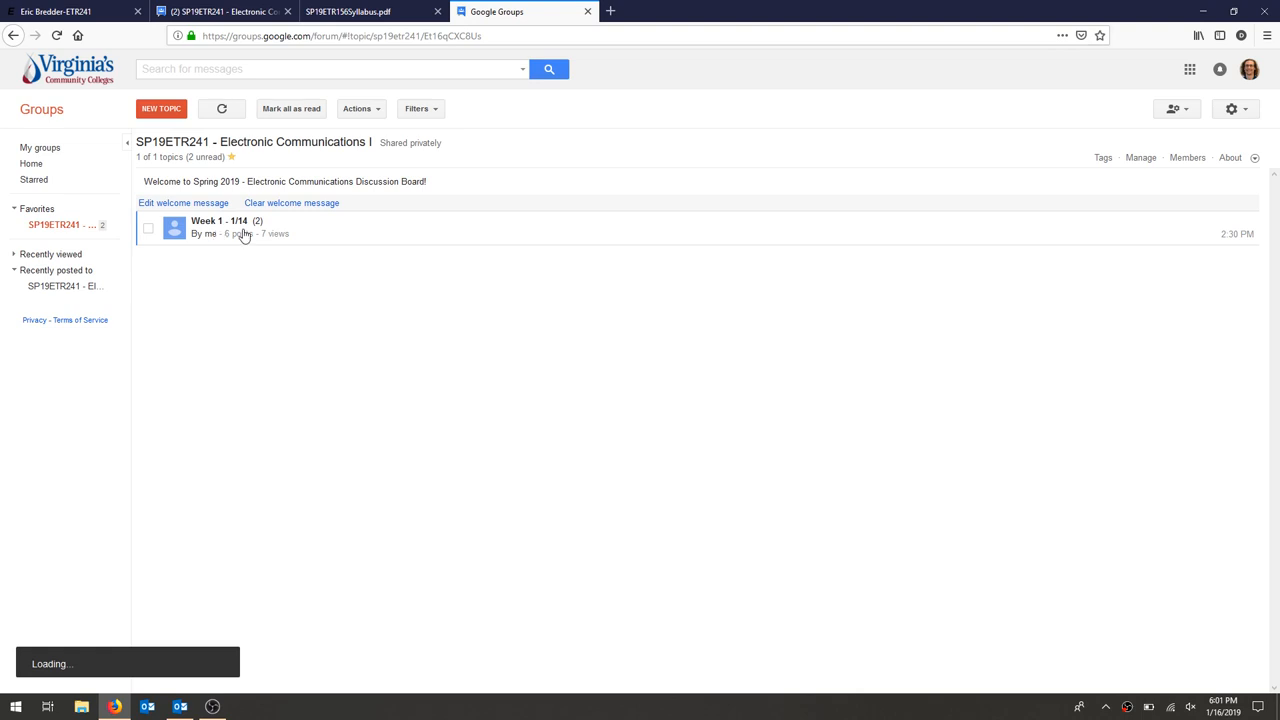
{"action": "left_click", "coordinate": [216, 220]}
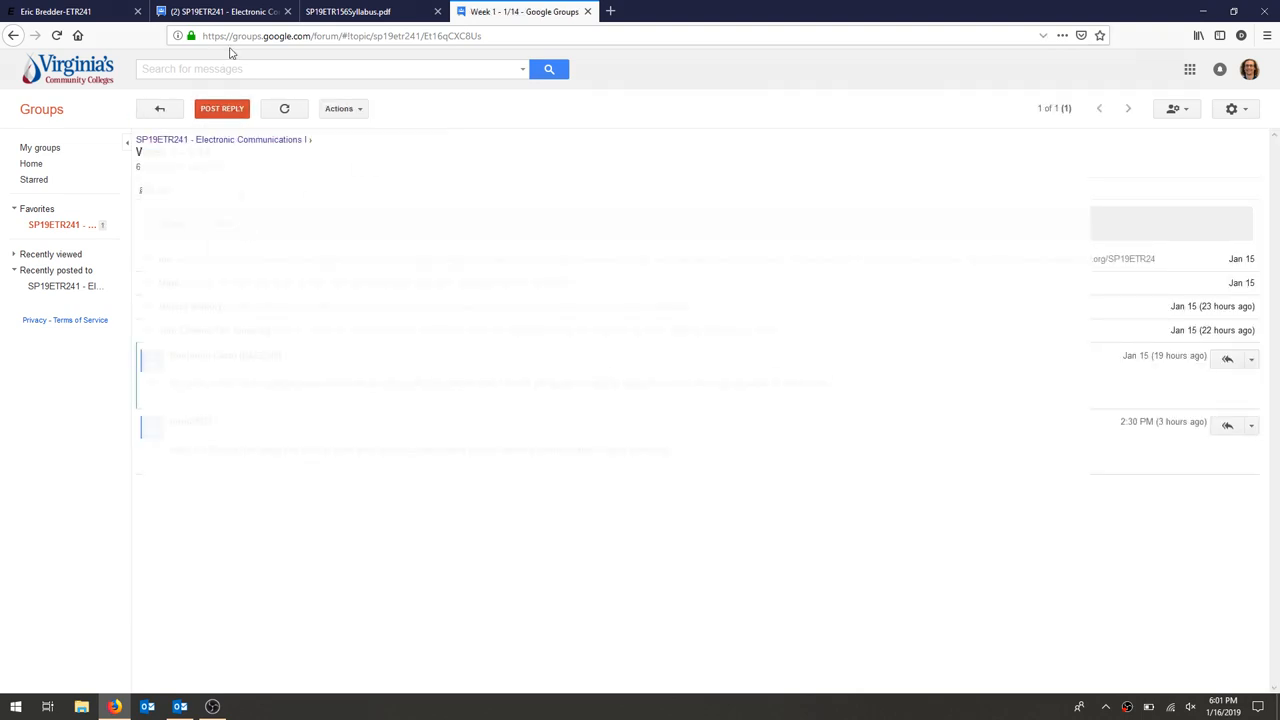
{"action": "left_click", "coordinate": [14, 36]}
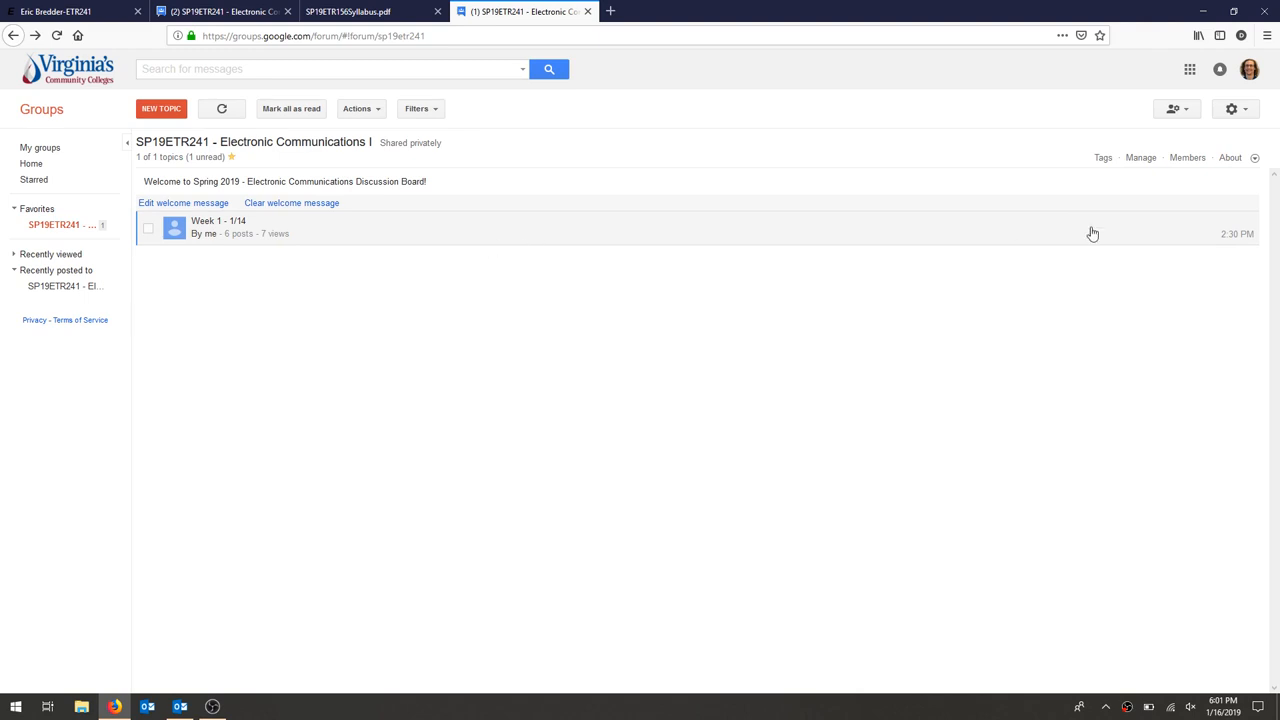
{"action": "mouse_move", "coordinate": [1176, 108]}
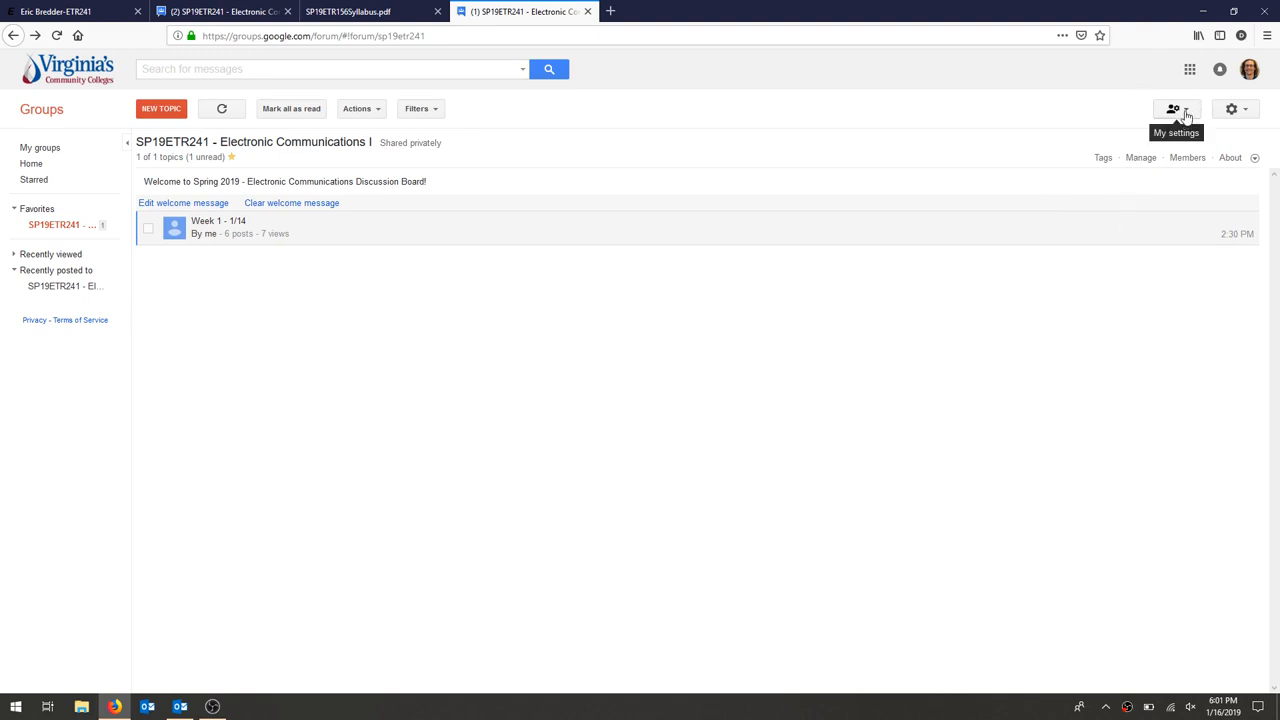
{"action": "left_click", "coordinate": [1176, 108]}
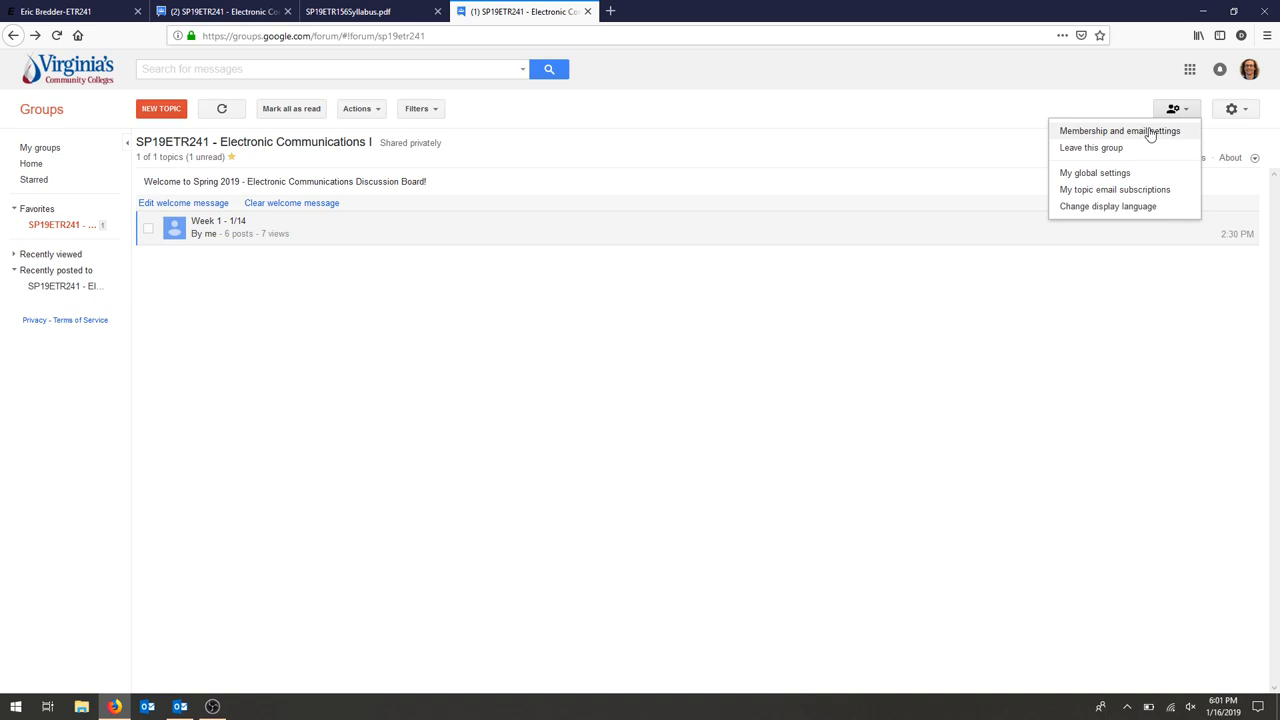
{"action": "left_click", "coordinate": [1118, 130]}
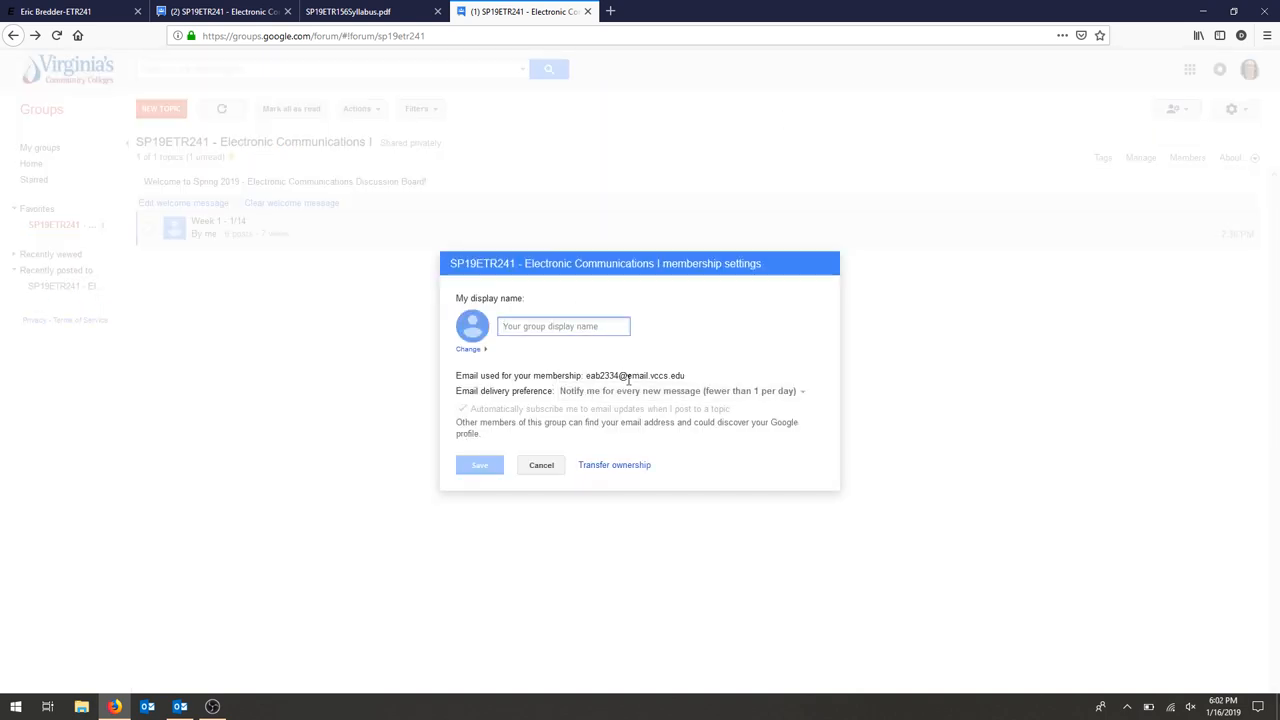
{"action": "left_click", "coordinate": [680, 390]}
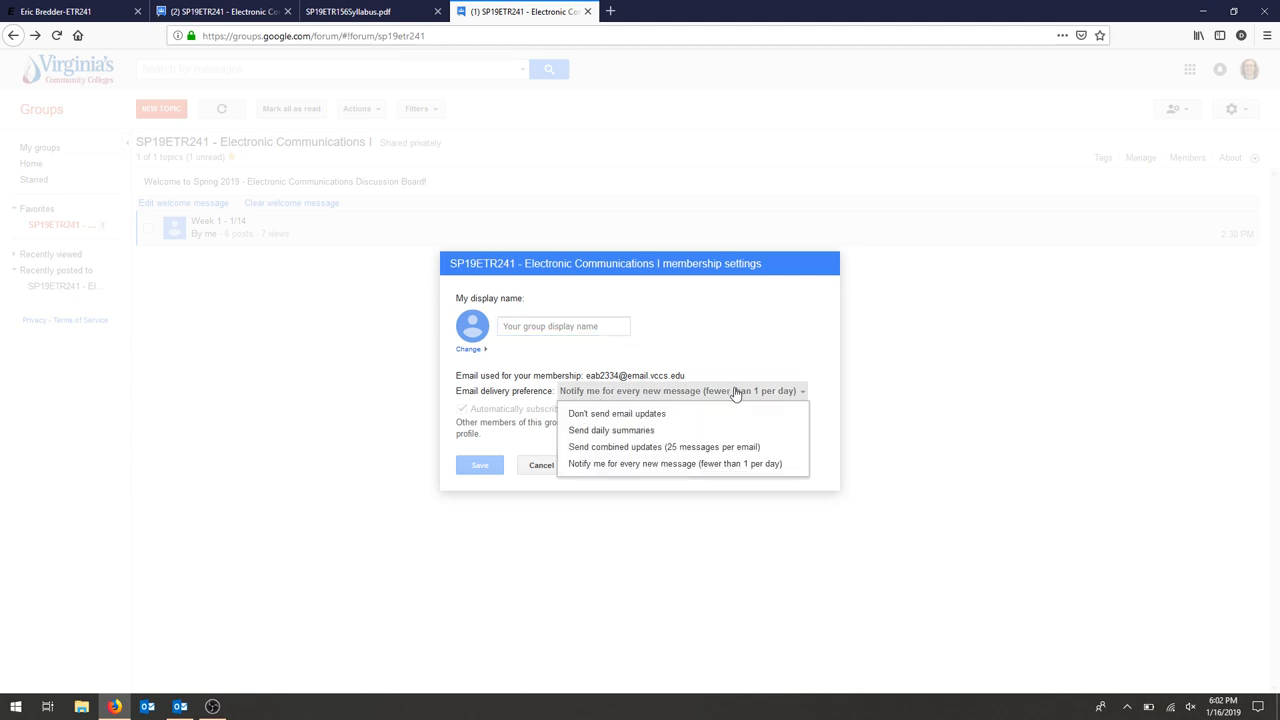
{"action": "mouse_move", "coordinate": [612, 430]}
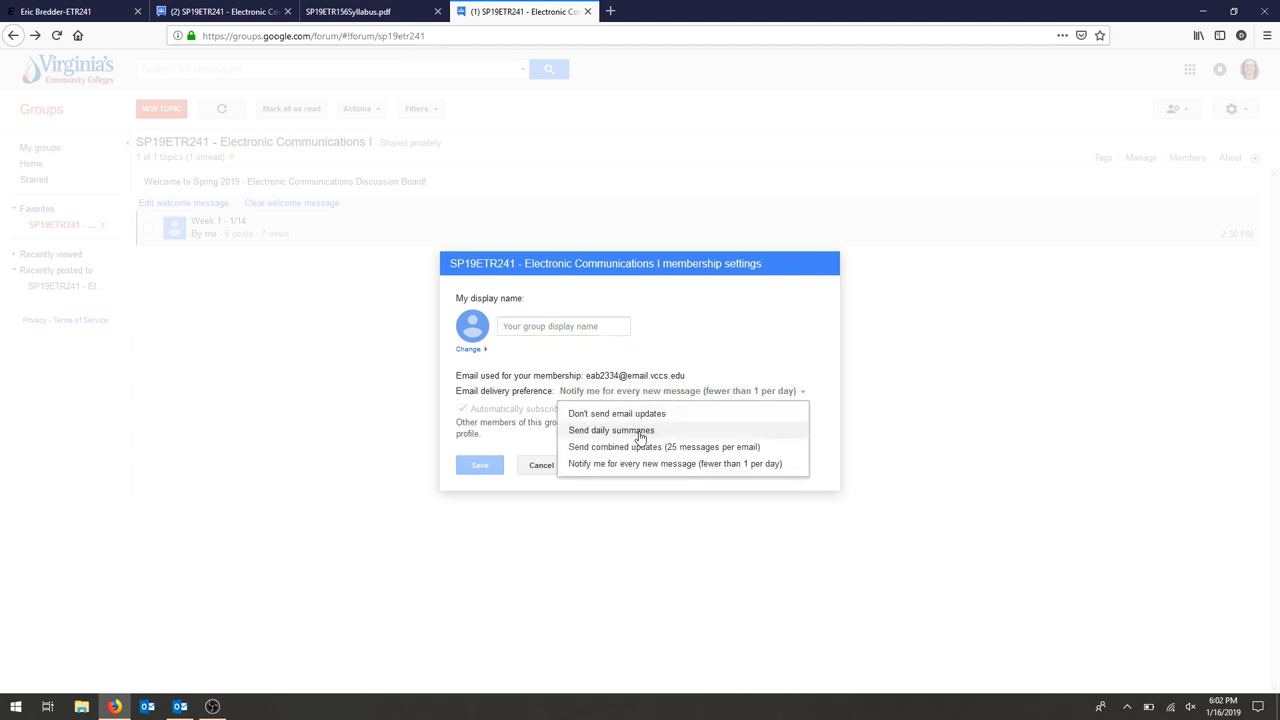
{"action": "mouse_move", "coordinate": [652, 420]}
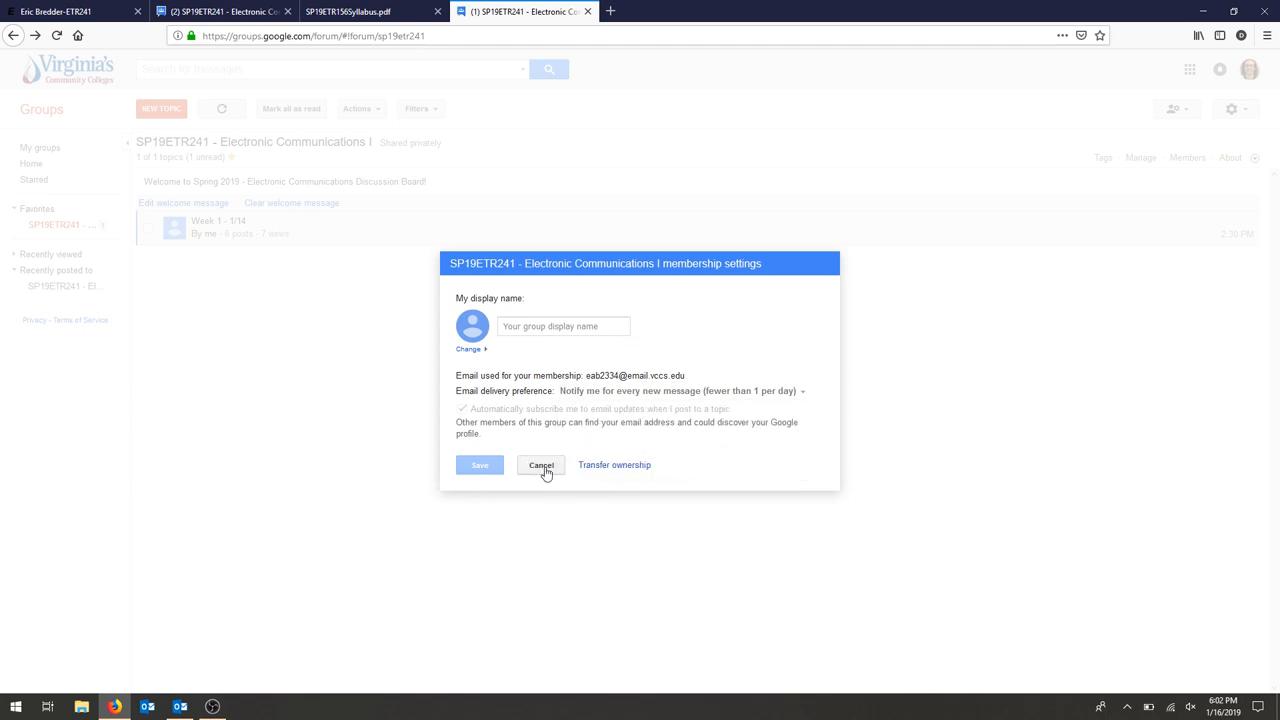
{"action": "left_click", "coordinate": [540, 464]}
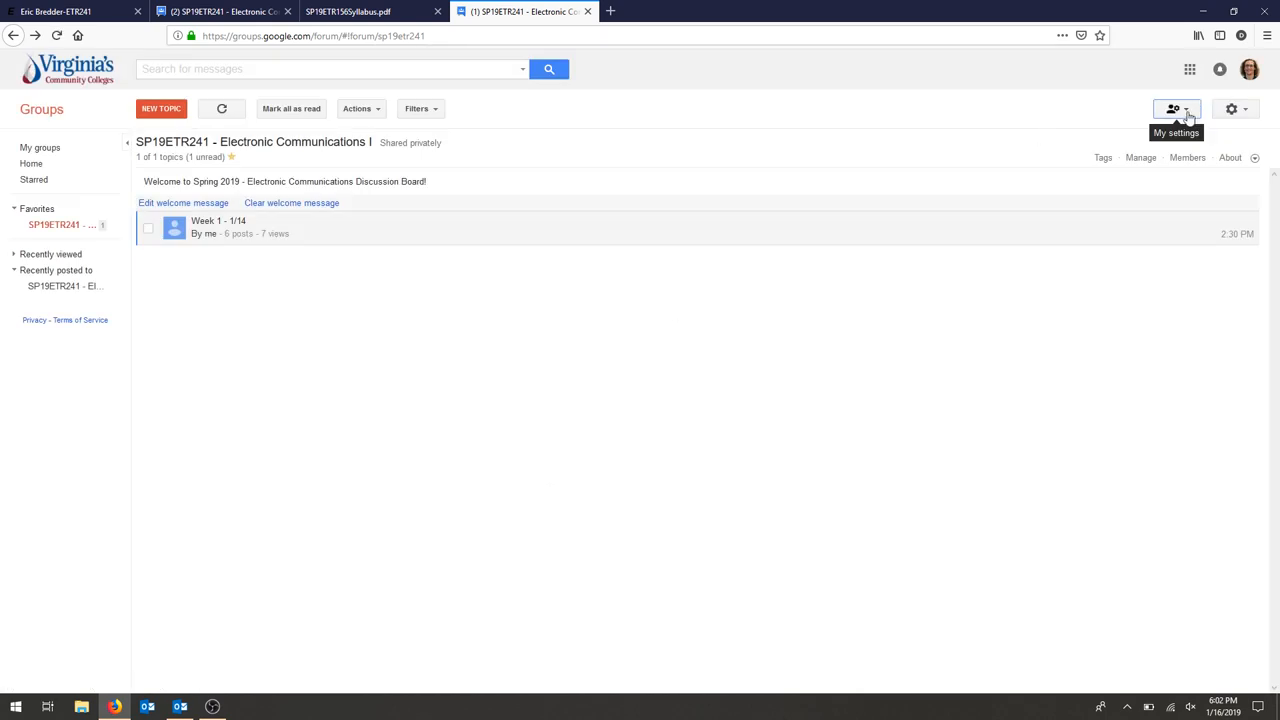
{"action": "mouse_move", "coordinate": [160, 108]}
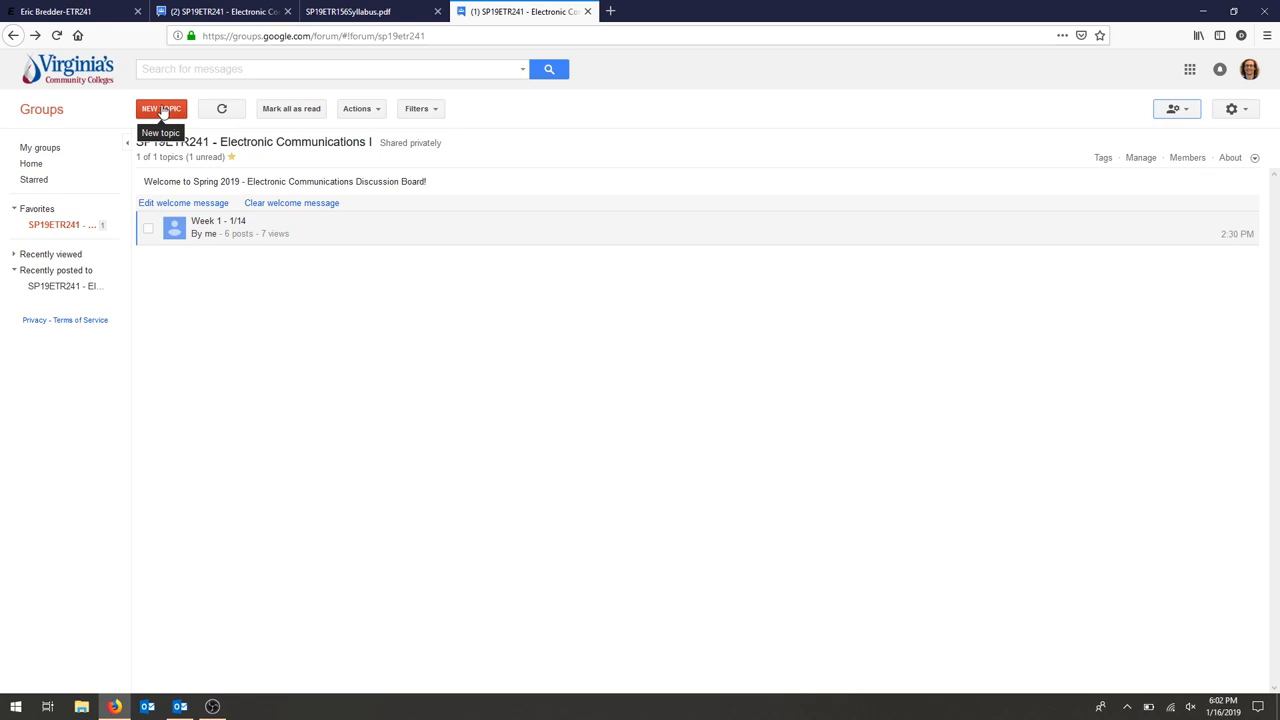
{"action": "left_click", "coordinate": [160, 108]}
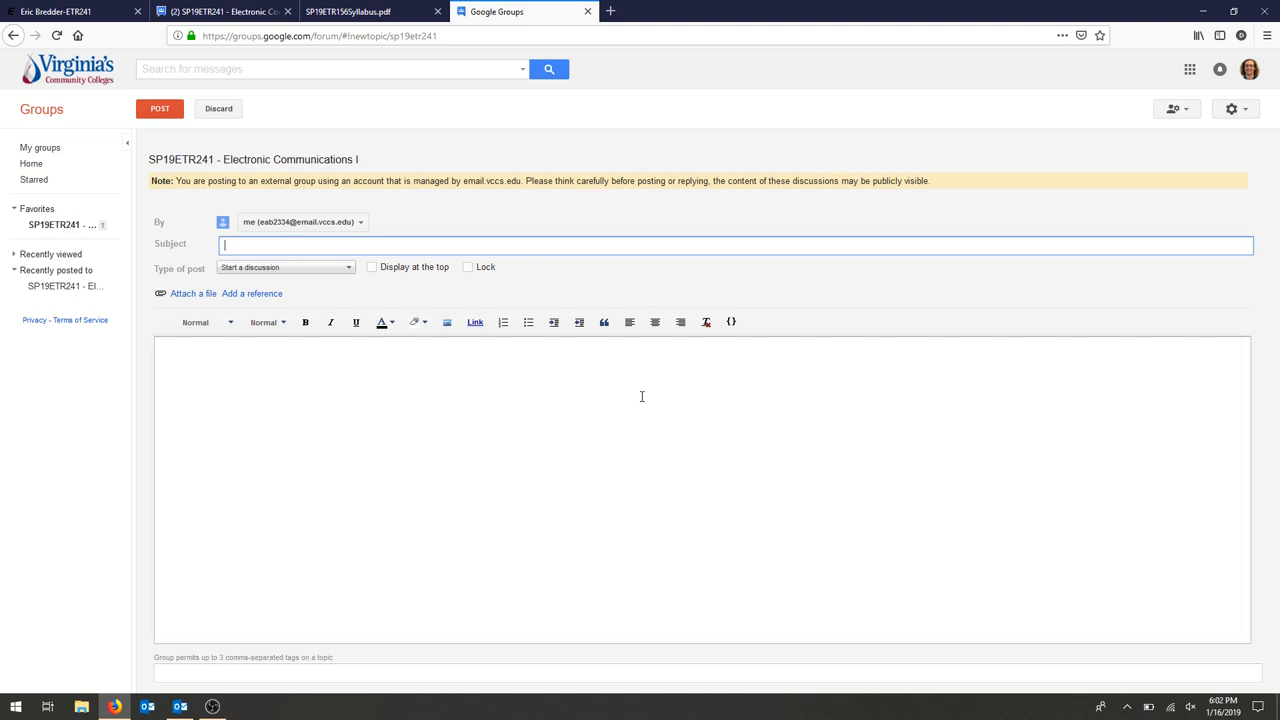
{"action": "left_click", "coordinate": [218, 108]}
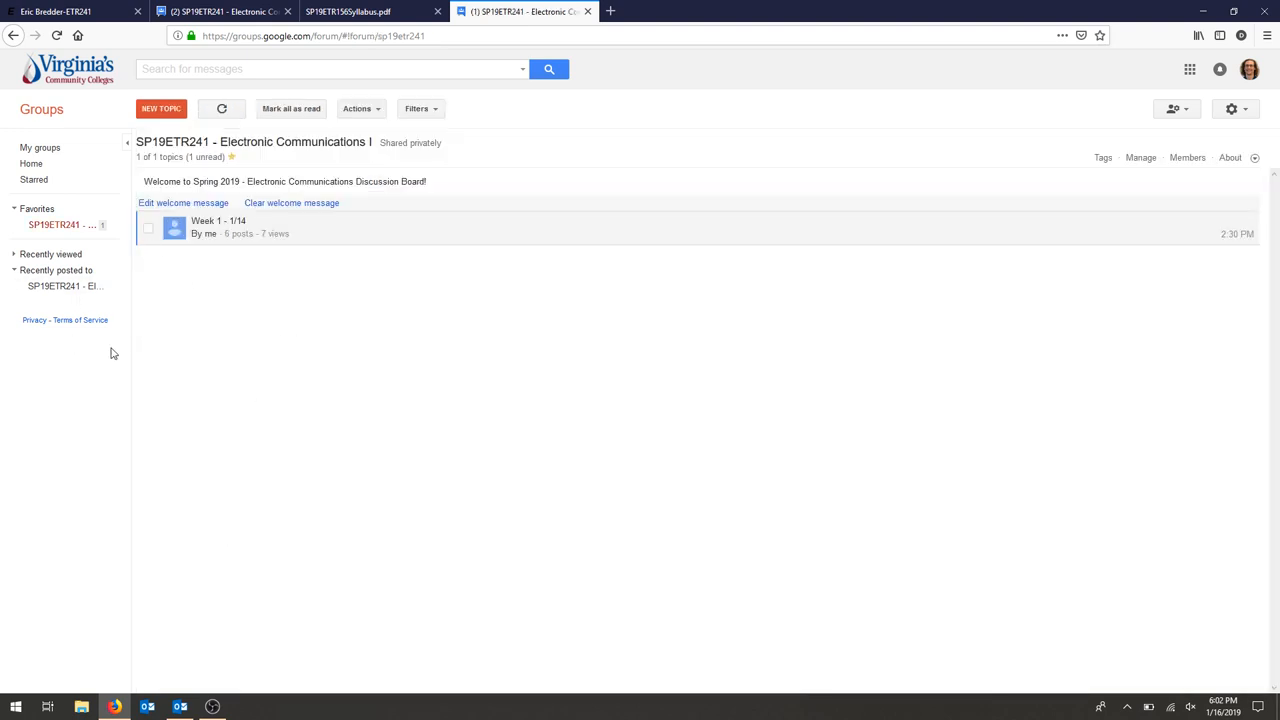
{"action": "mouse_move", "coordinate": [216, 676]}
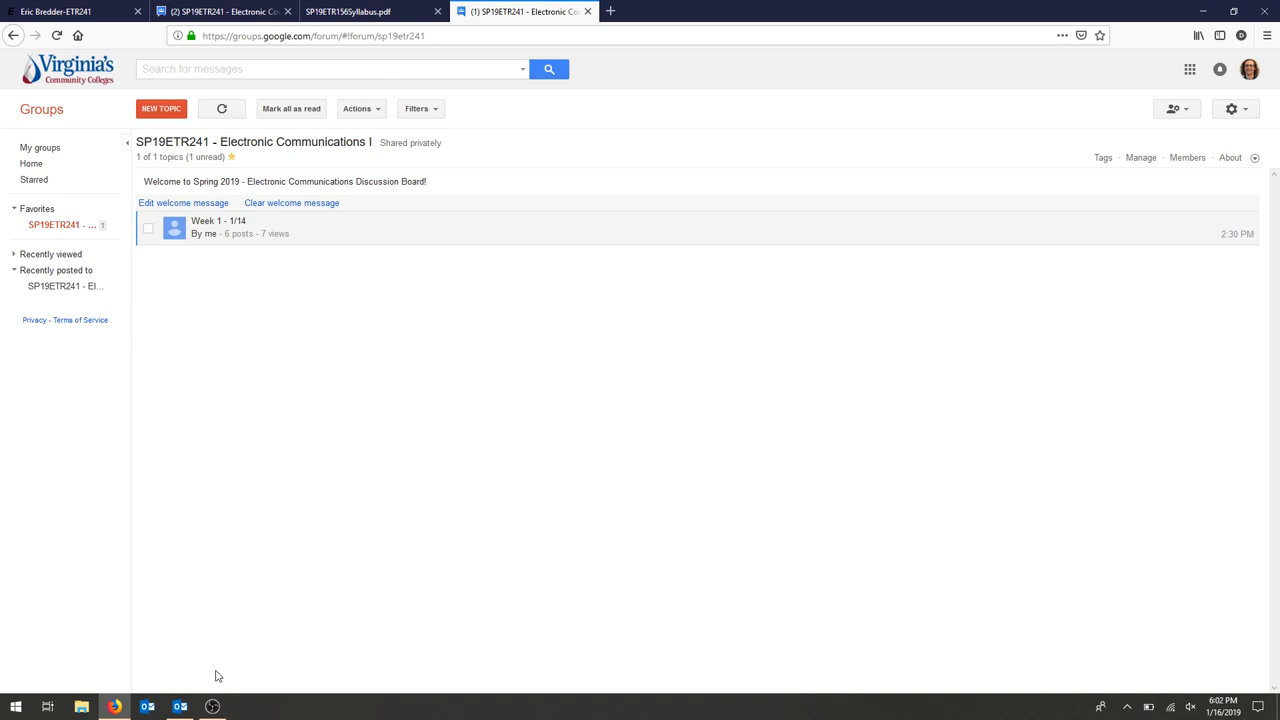